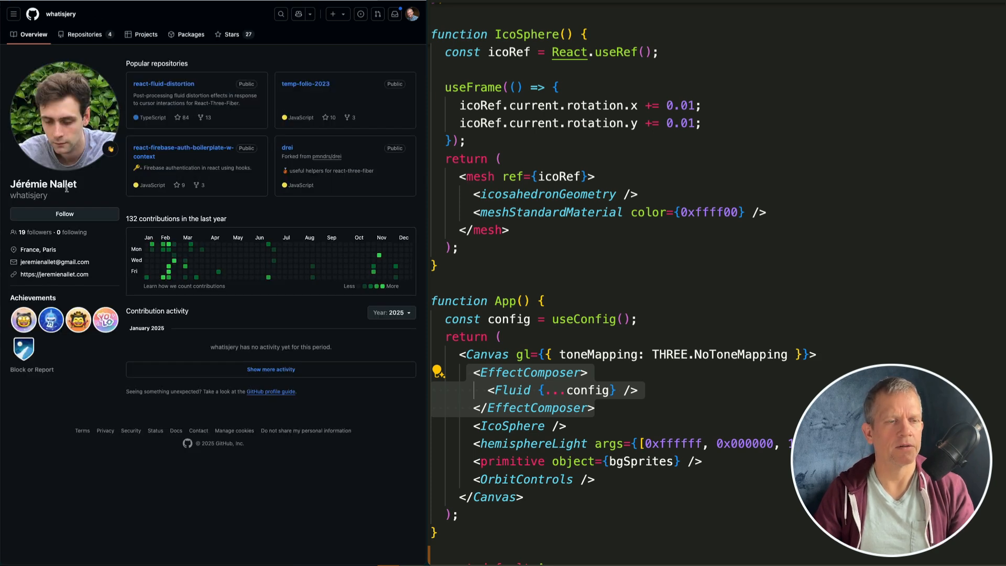
# Open the react-fluid-distortion pinned repository and scroll down to its README
pyautogui.click(163, 83)
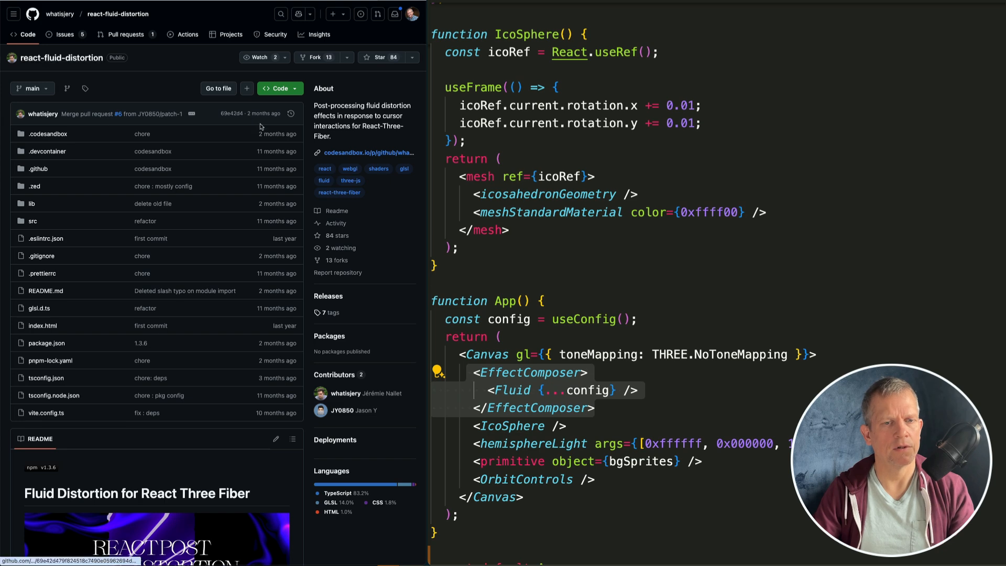
pyautogui.scroll(-3)
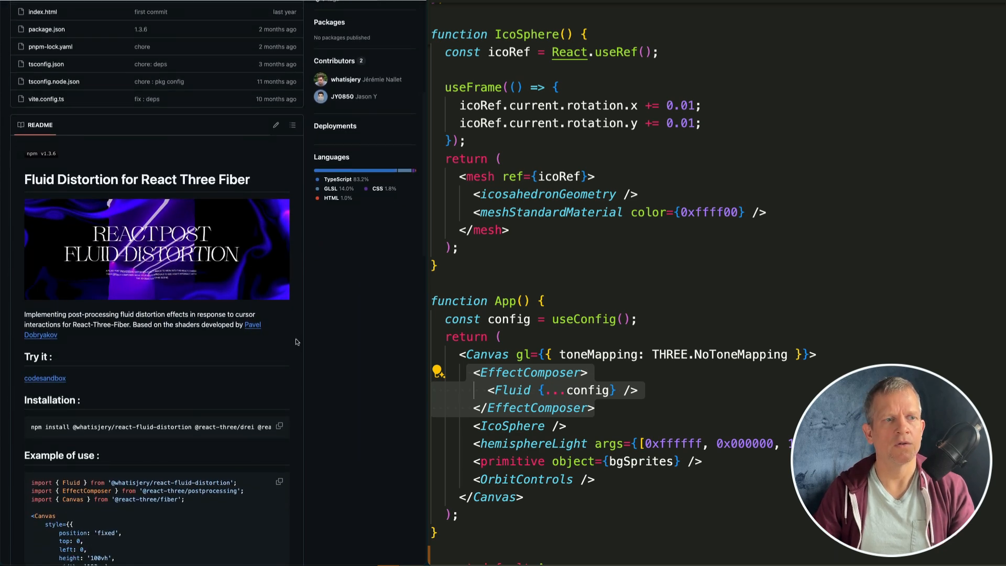
pyautogui.scroll(-3)
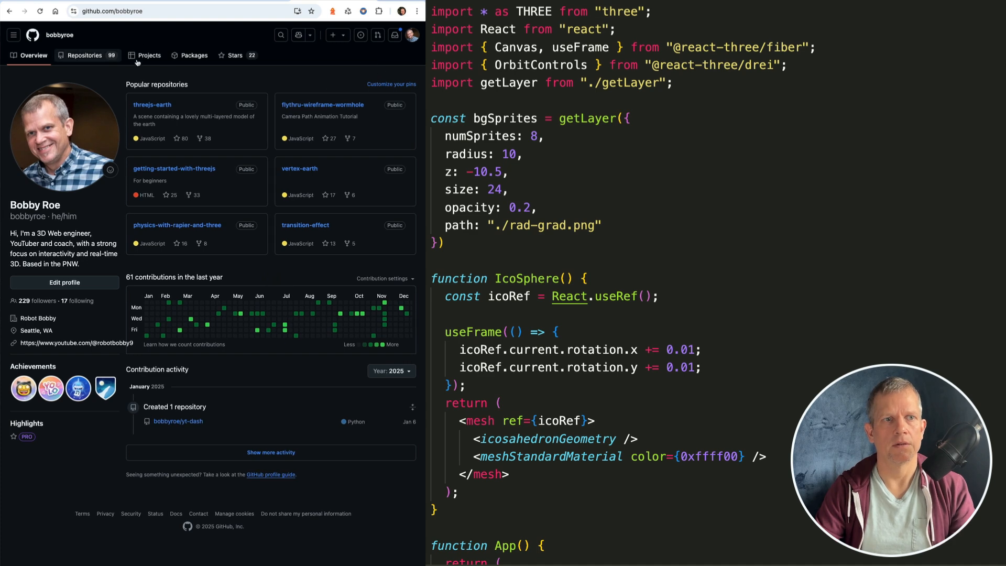
# Filter the profile's repositories by 'template' and open react-three-fiber-template
pyautogui.click(84, 55)
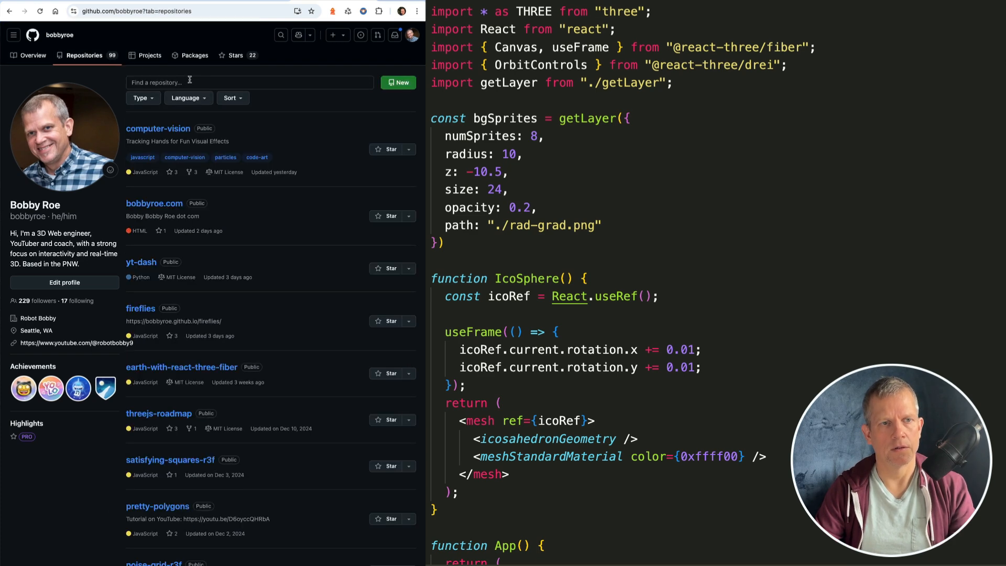
pyautogui.write('template')
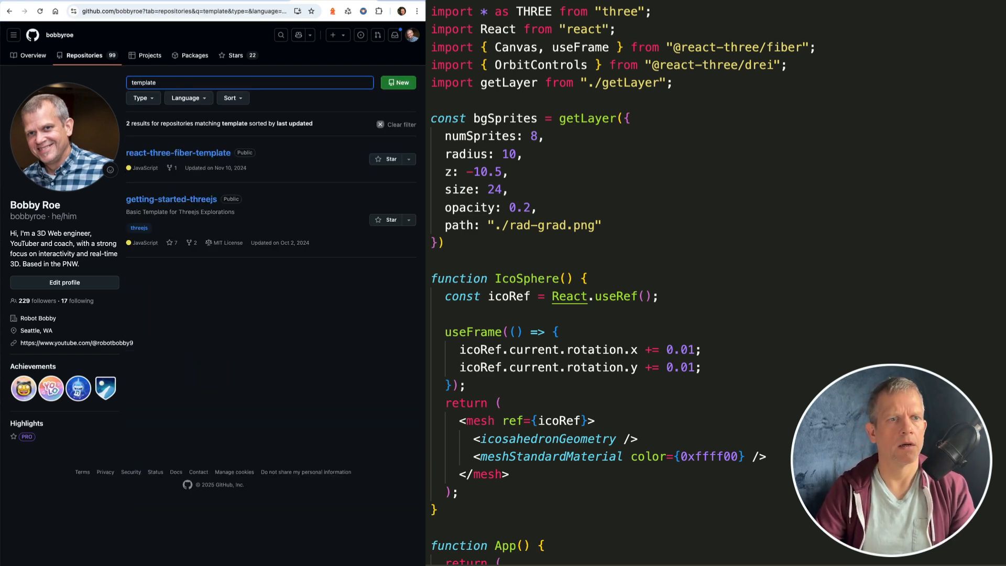
pyautogui.click(178, 152)
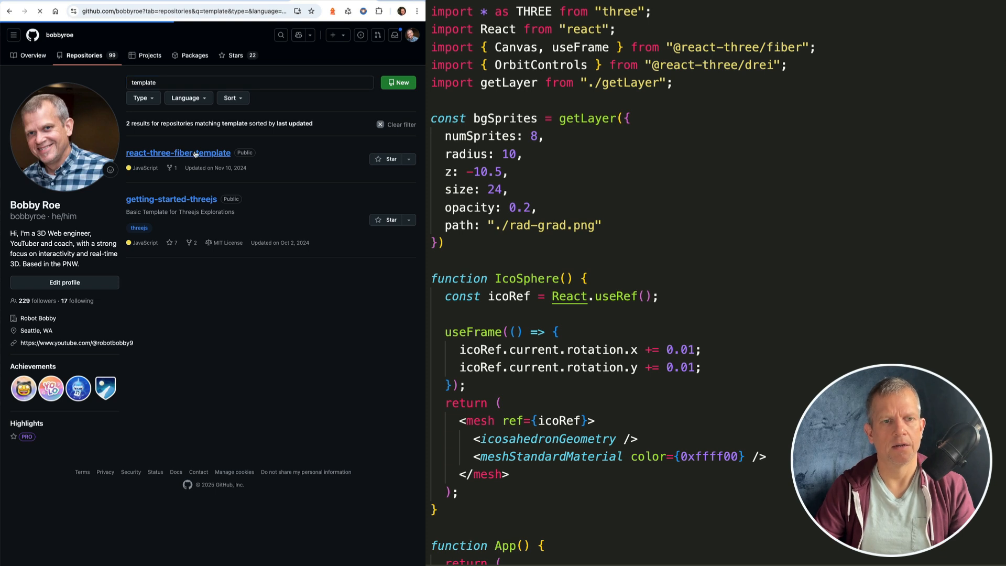
pyautogui.click(177, 152)
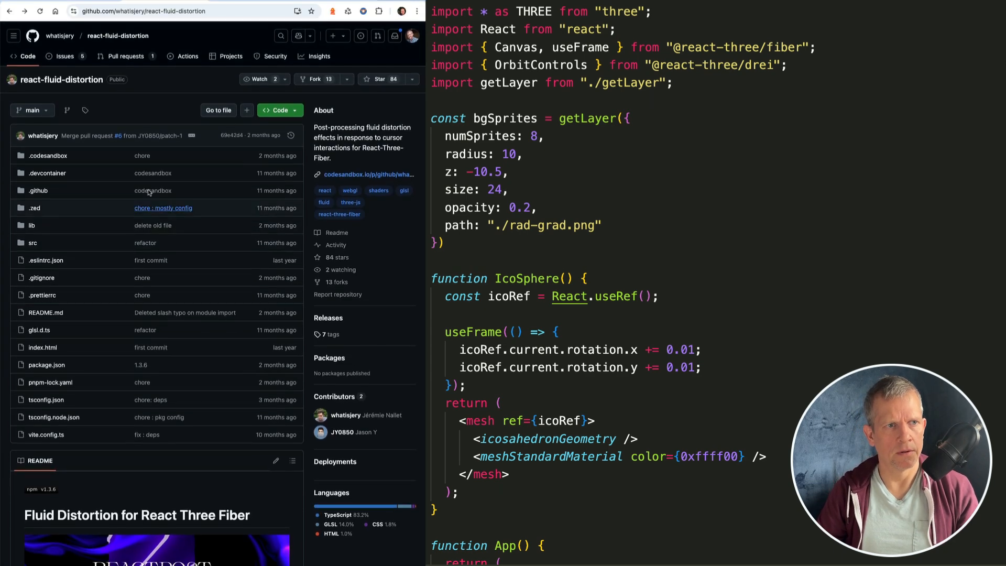
# Scroll the README to the installation and usage code, then switch to the dev-server terminal
pyautogui.scroll(-3)
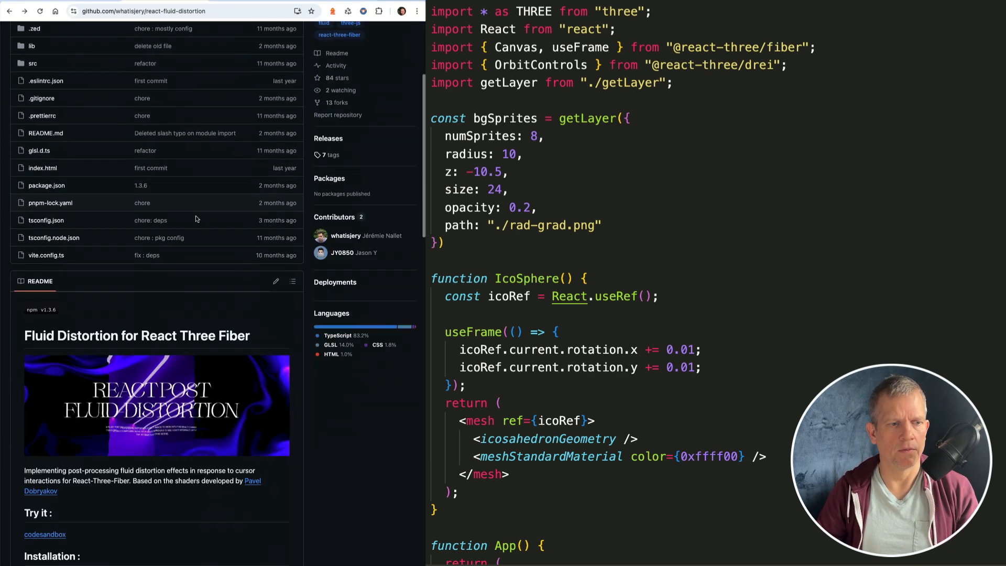
pyautogui.scroll(-3)
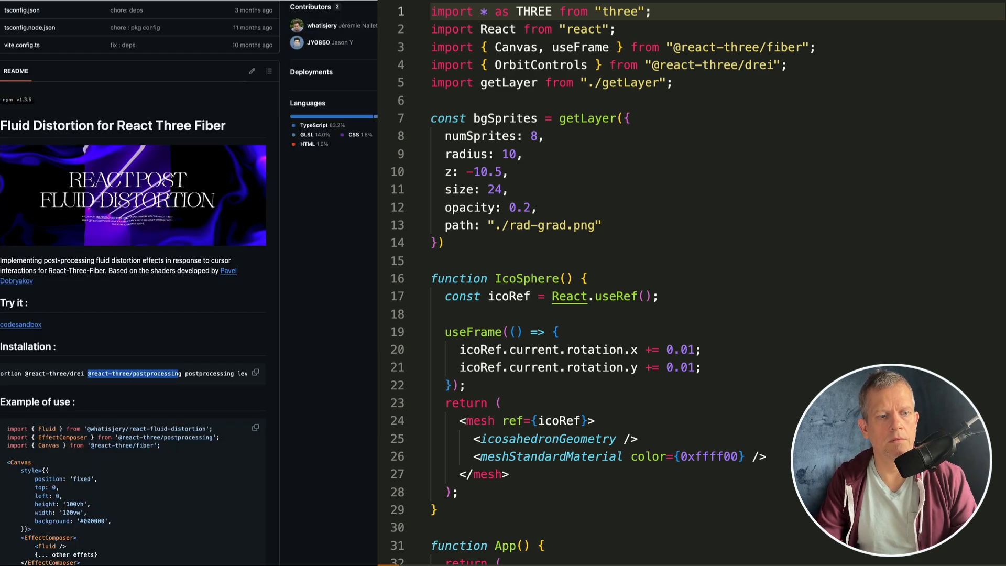
pyautogui.click(255, 373)
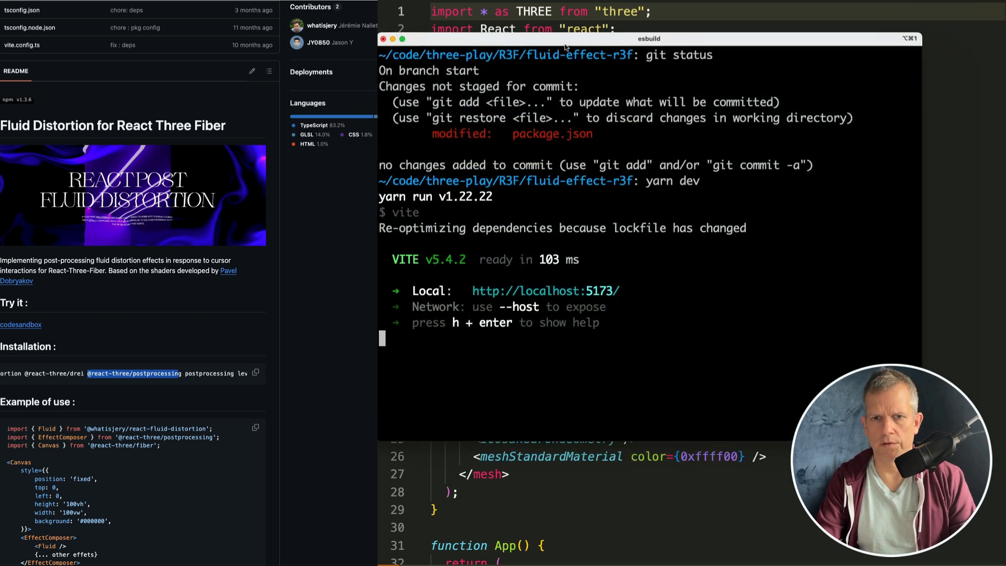
pyautogui.press('ctrl+c')
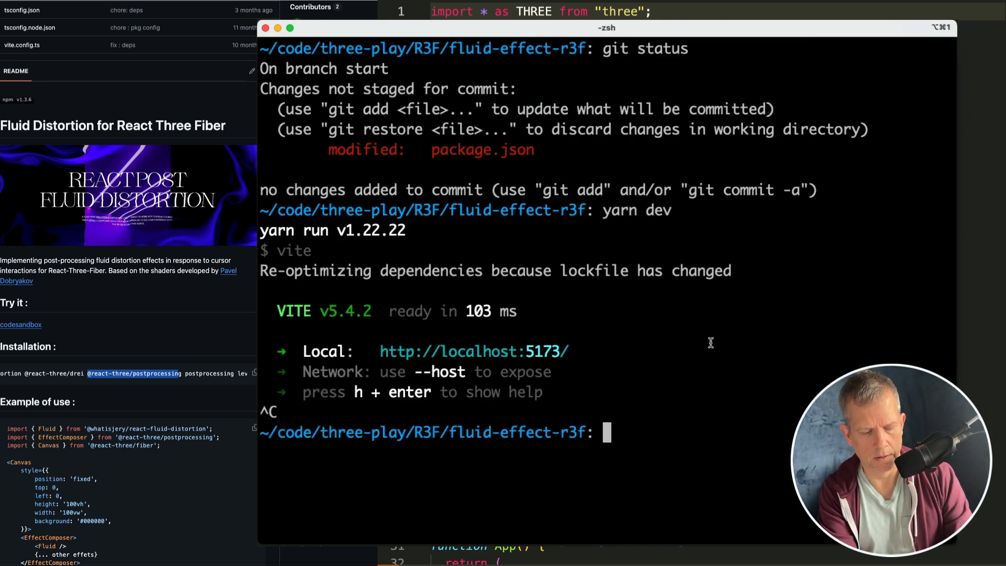
pyautogui.write('npm install @whatisjery/react-fluid-distortion @react-three/drei @react-three/postprocessing postprocessing')
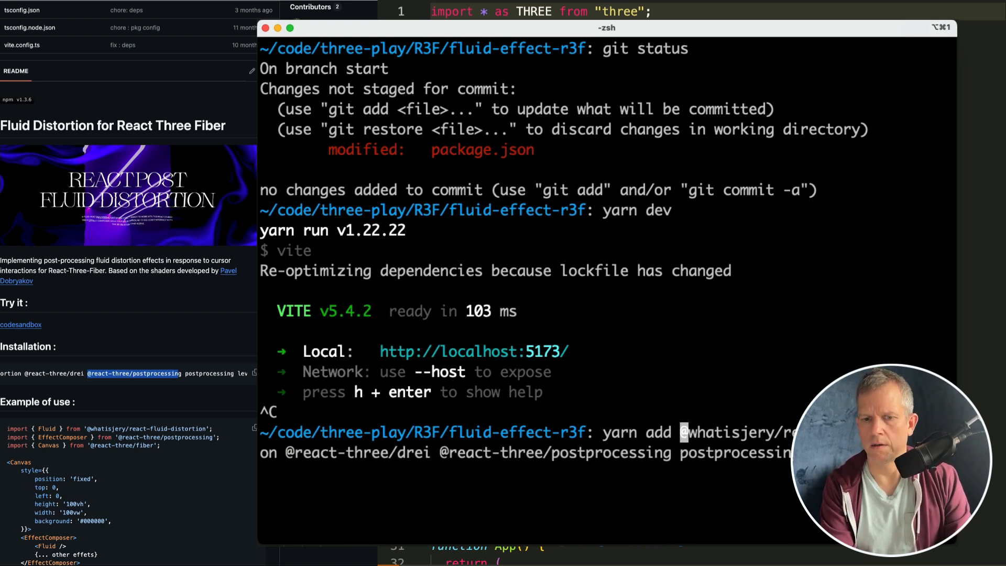
pyautogui.press('Enter')
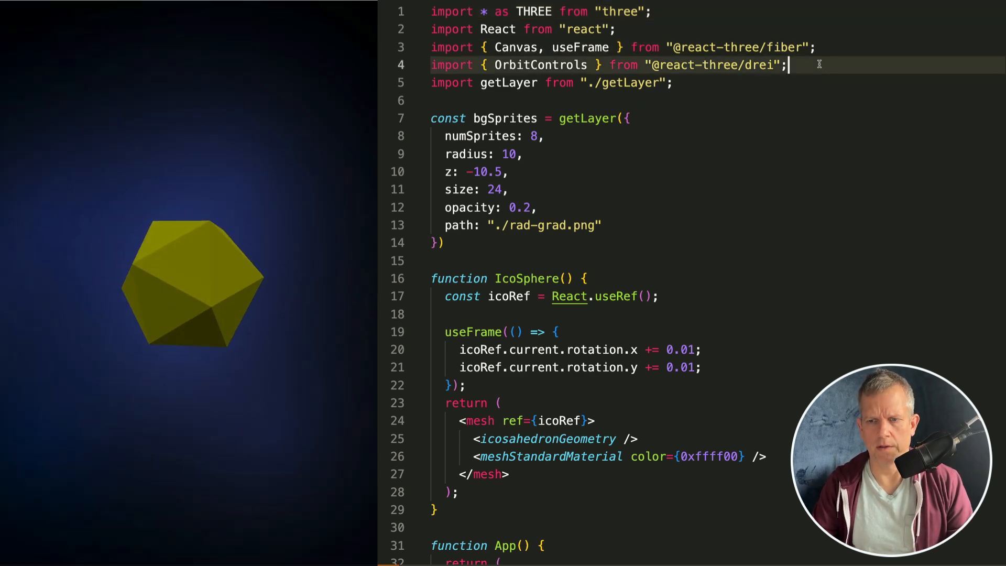
# Add imports for Fluid, useConfig and EffectComposer at the top of App.jsx
pyautogui.write('import { Fluid, useConfig } from "@whatisjery/react-fluid-distortion";')
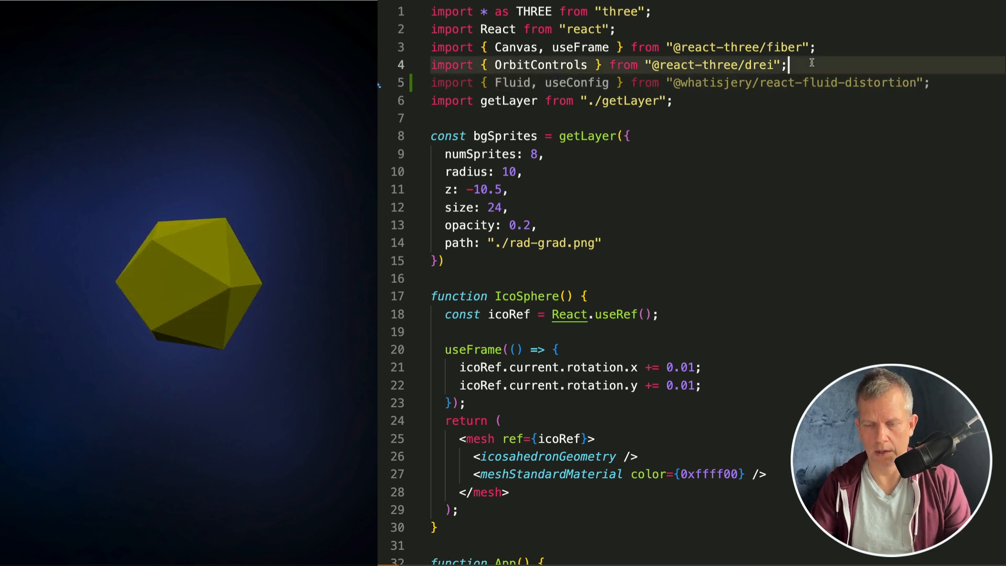
pyautogui.write('Ef')
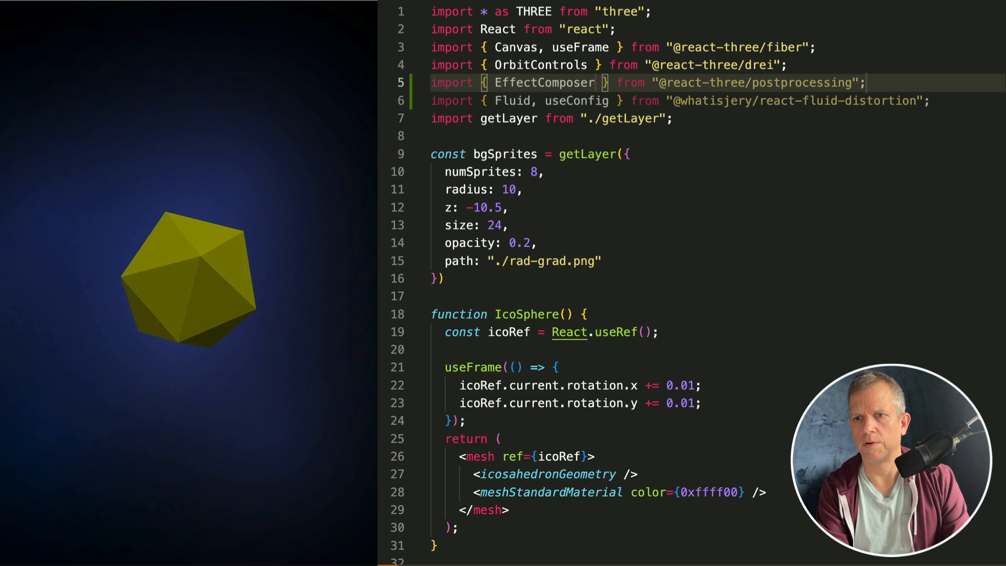
pyautogui.scroll(-3)
pyautogui.write('<EffectComposer')
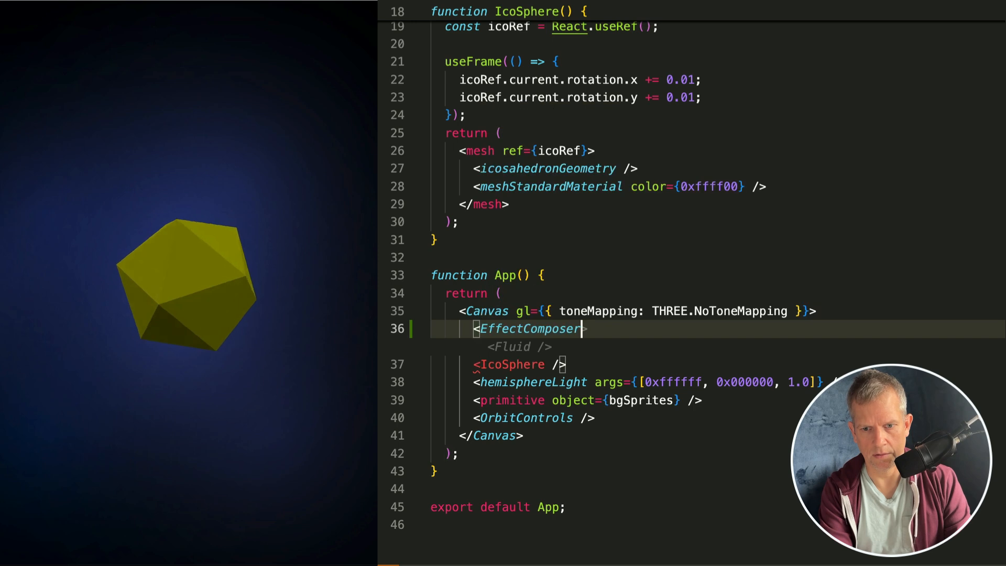
# Place <Fluid /> inside a closed EffectComposer and declare const config = useConfig(); in App
pyautogui.press('Enter')
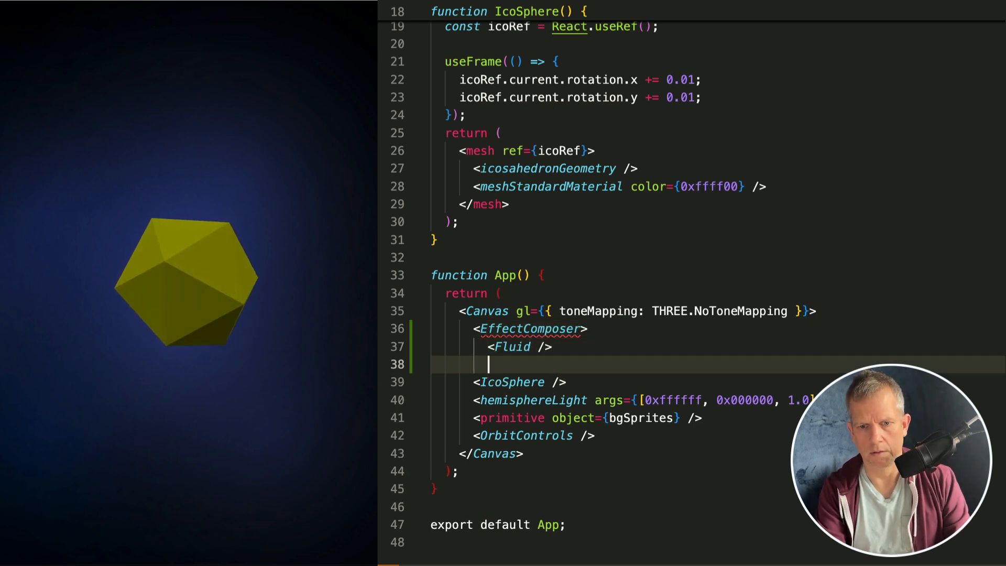
pyautogui.write('</EffectComposer>')
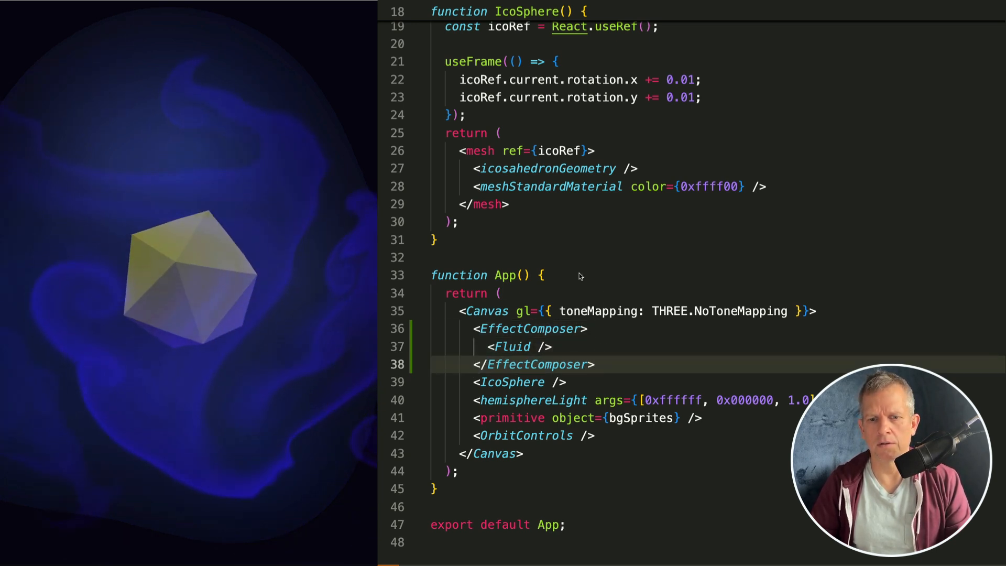
pyautogui.write('const config = useConfig();')
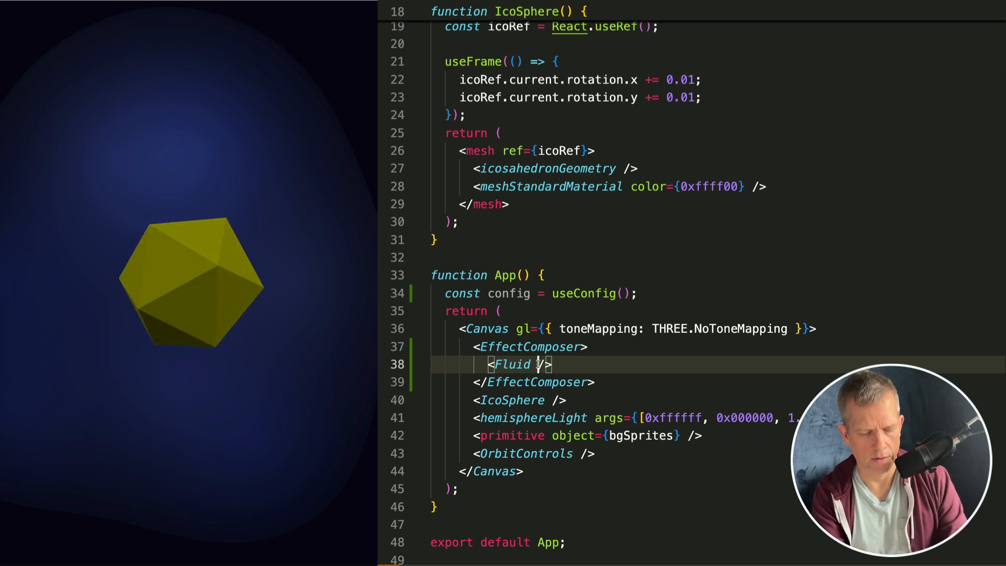
# Change the Fluid tag to <Fluid {...config} />
pyautogui.write('config=')
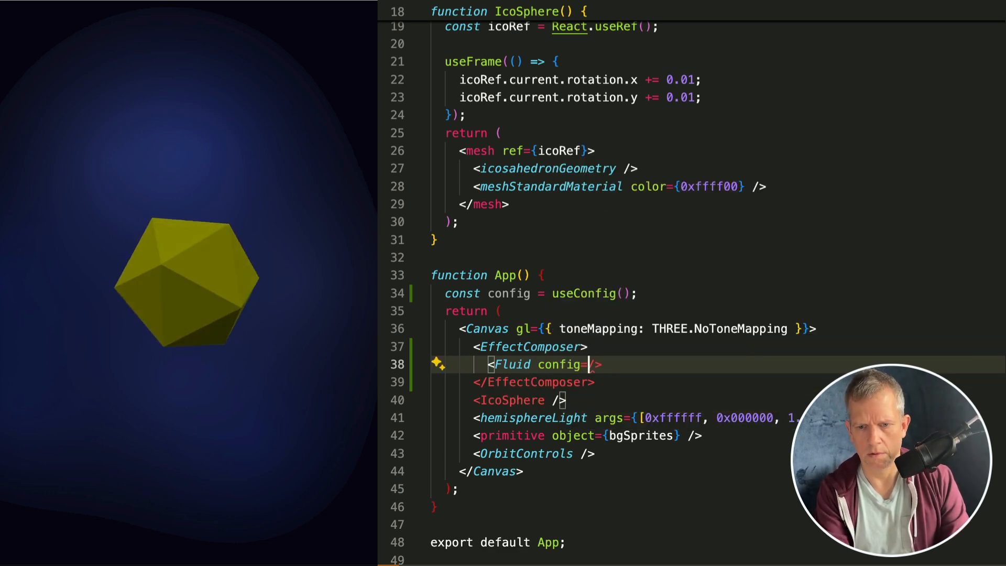
pyautogui.write('{...config')
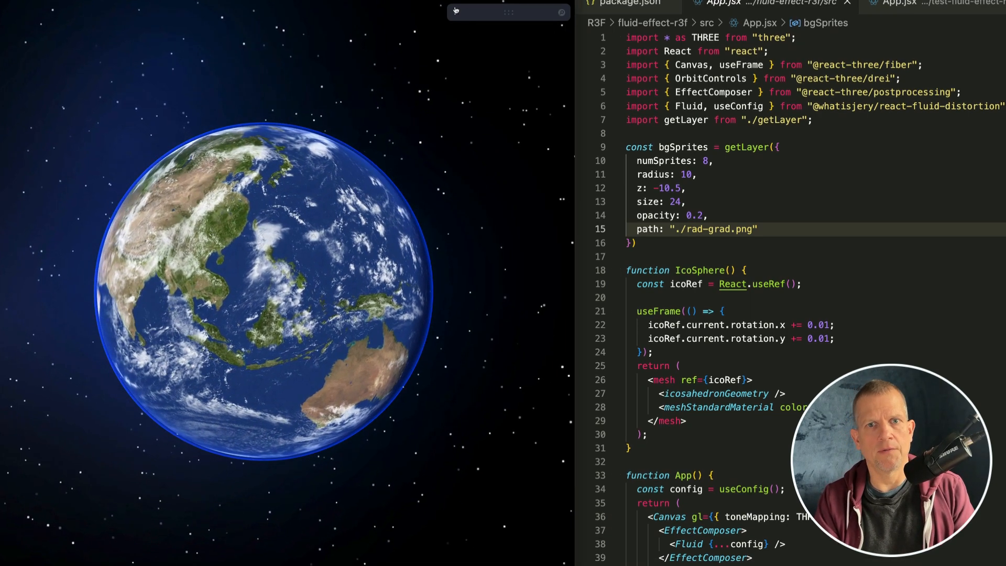
pyautogui.click(456, 11)
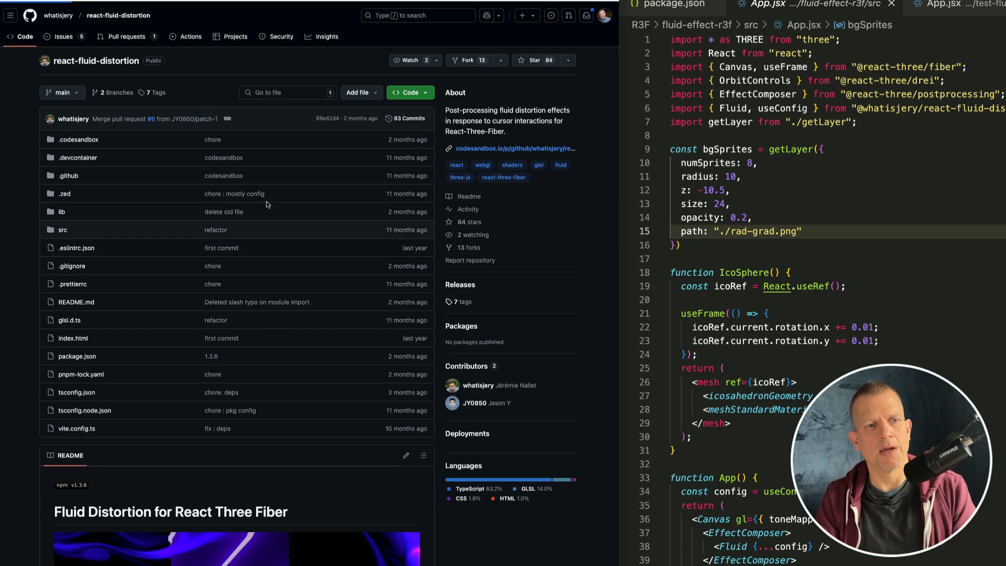
# Open the react-fluid-distortion repository's Issues tab
pyautogui.click(63, 37)
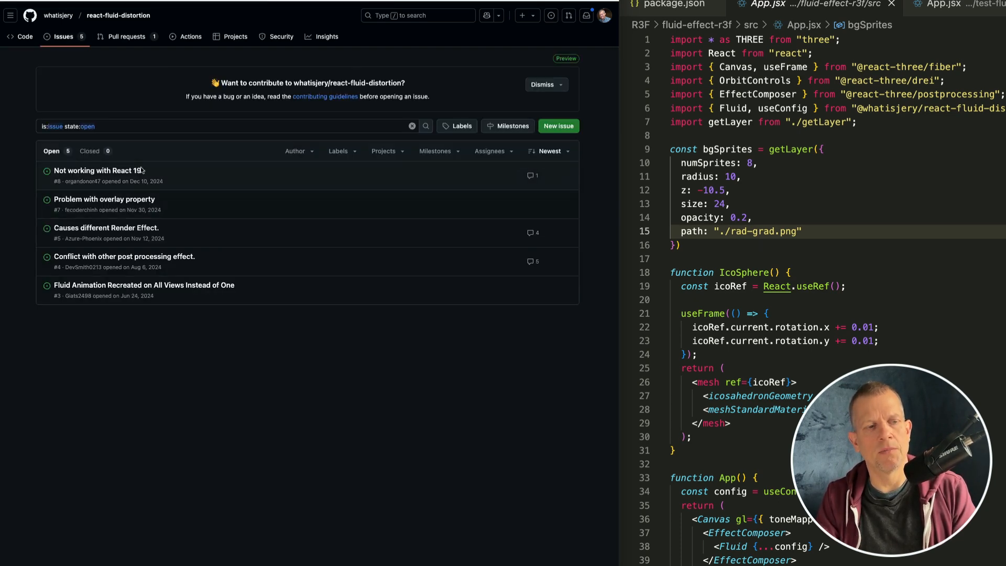